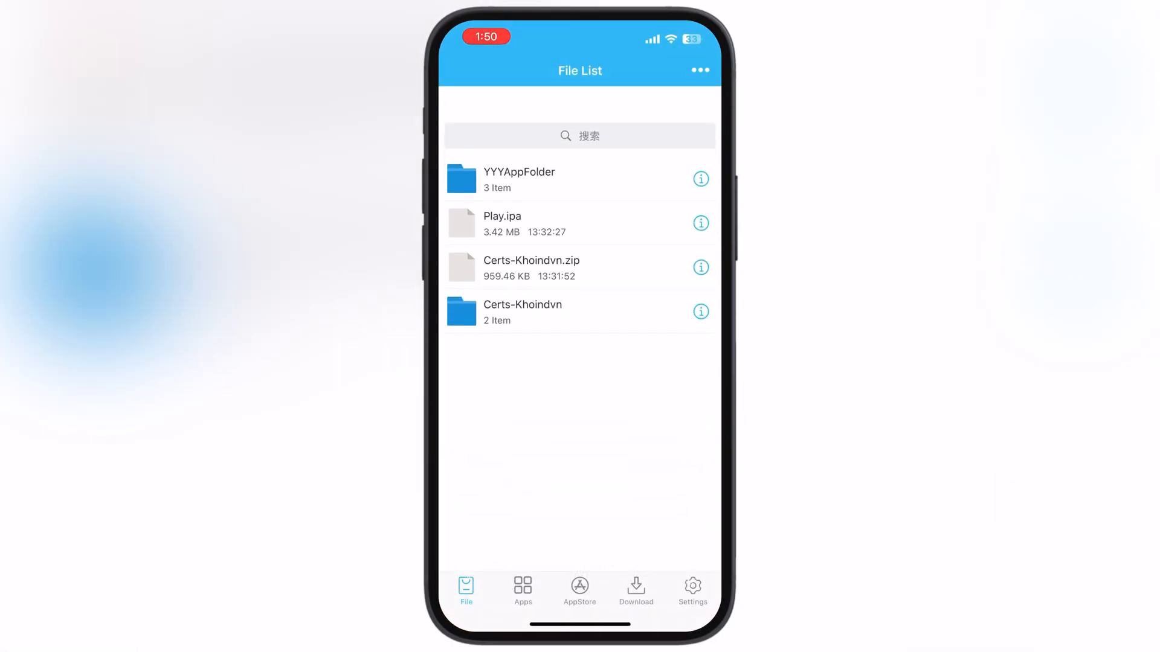
Step: Exit ESign to the home screen and launch Safari from the dock
click(522, 589)
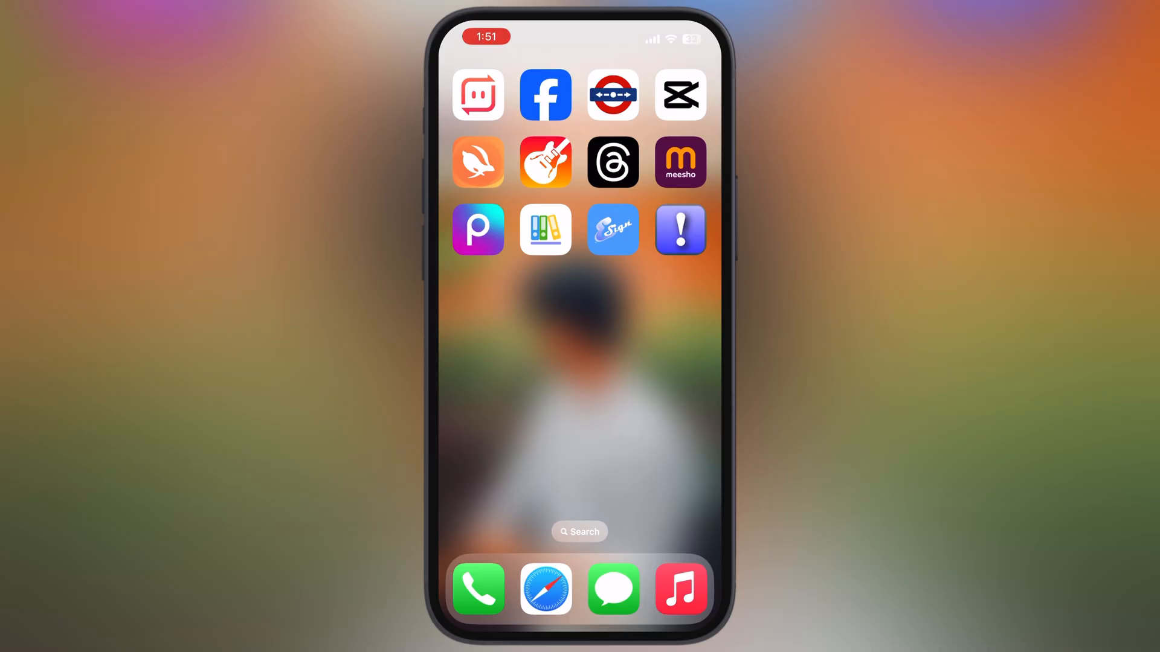
click(613, 230)
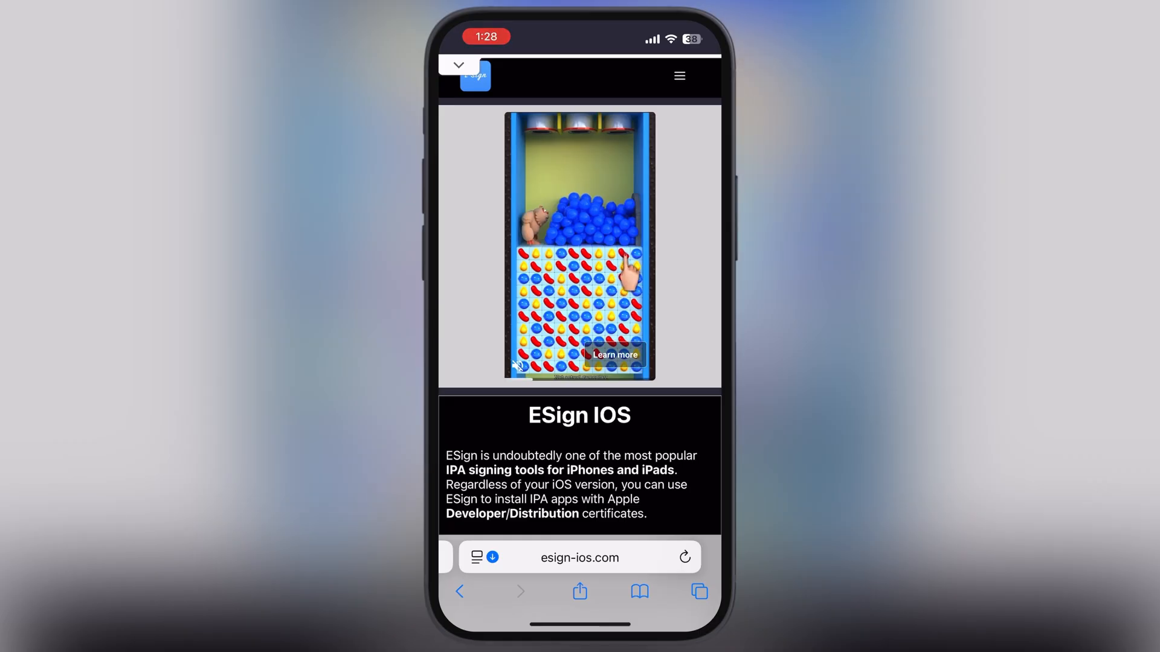
Step: Scroll the ESign site and go to the ESIGN LINK (khoindvn) page
scroll(down, 3)
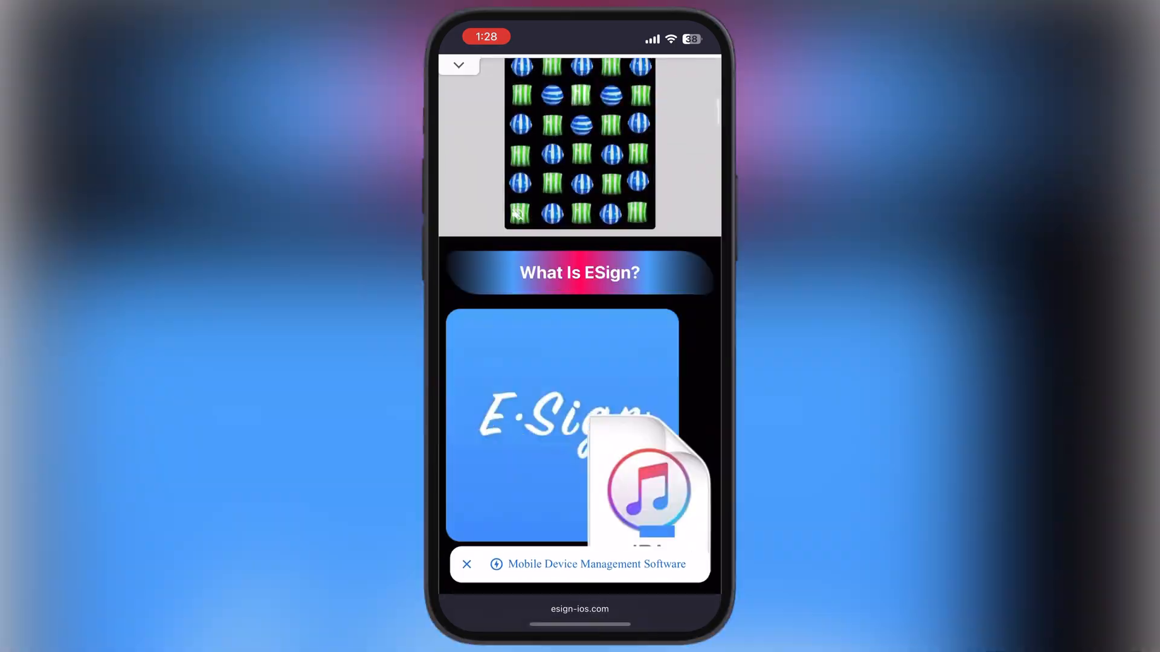
scroll(down, 3)
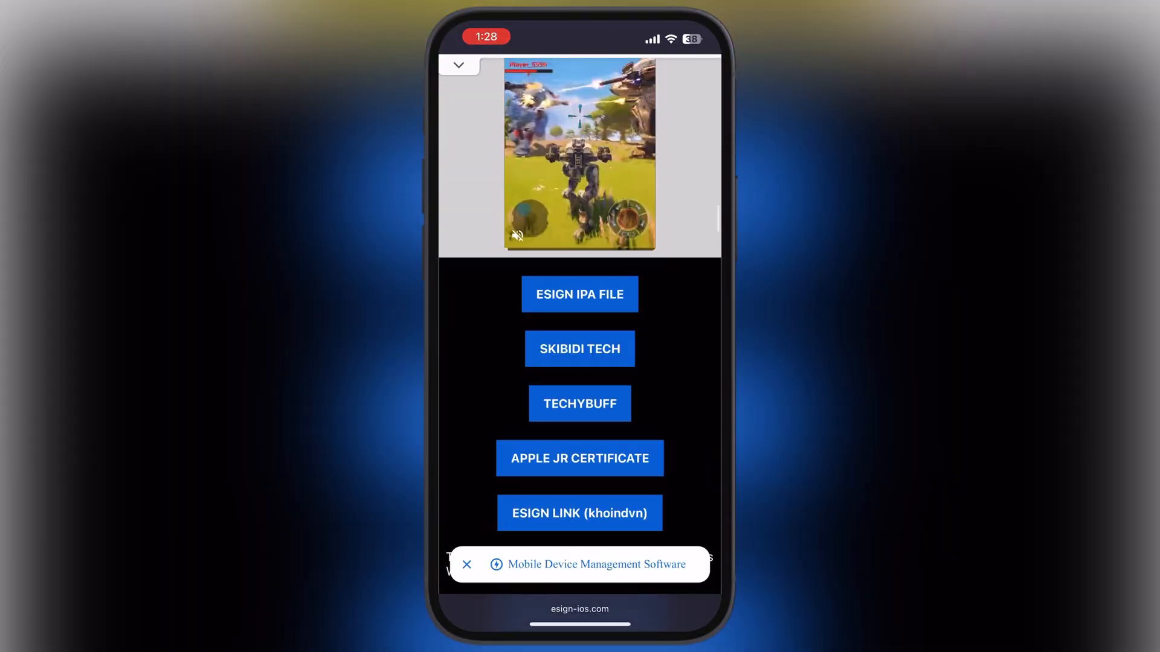
scroll(down, 3)
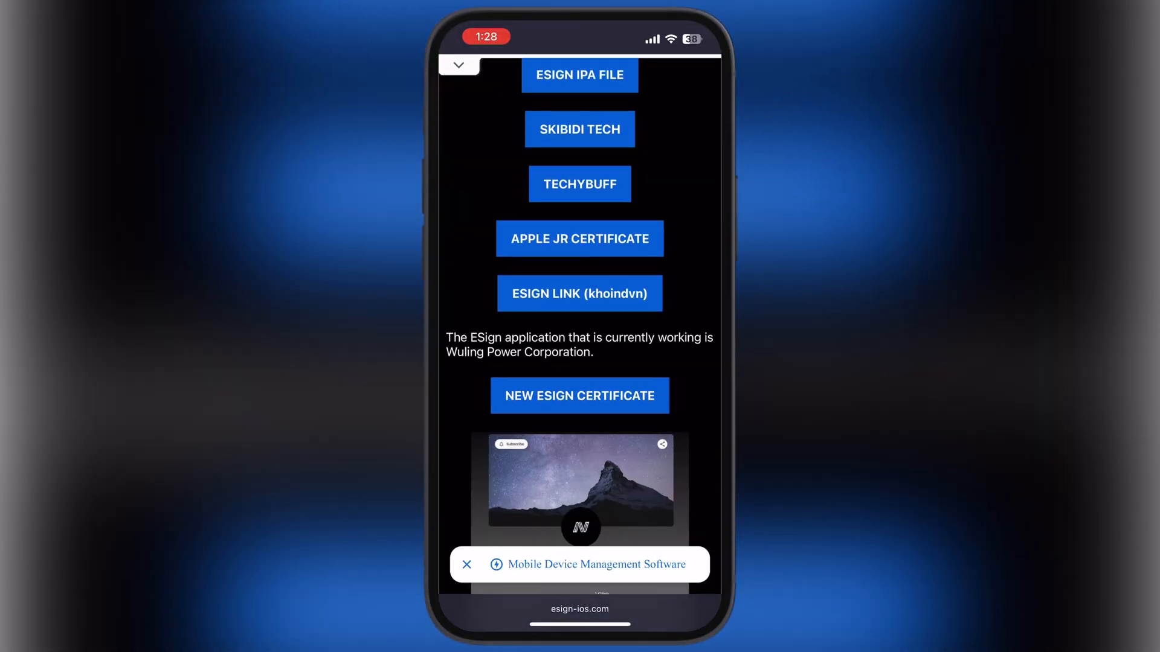
click(579, 294)
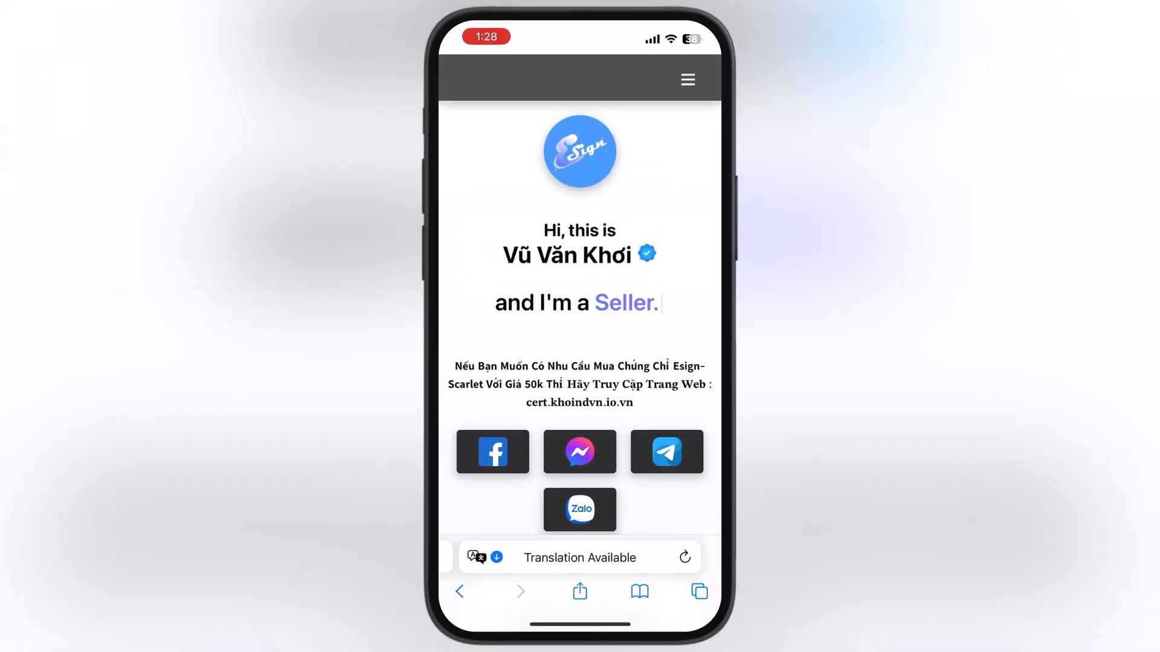
Step: Download the Install DNS Profile configuration profile and allow the download
scroll(down, 3)
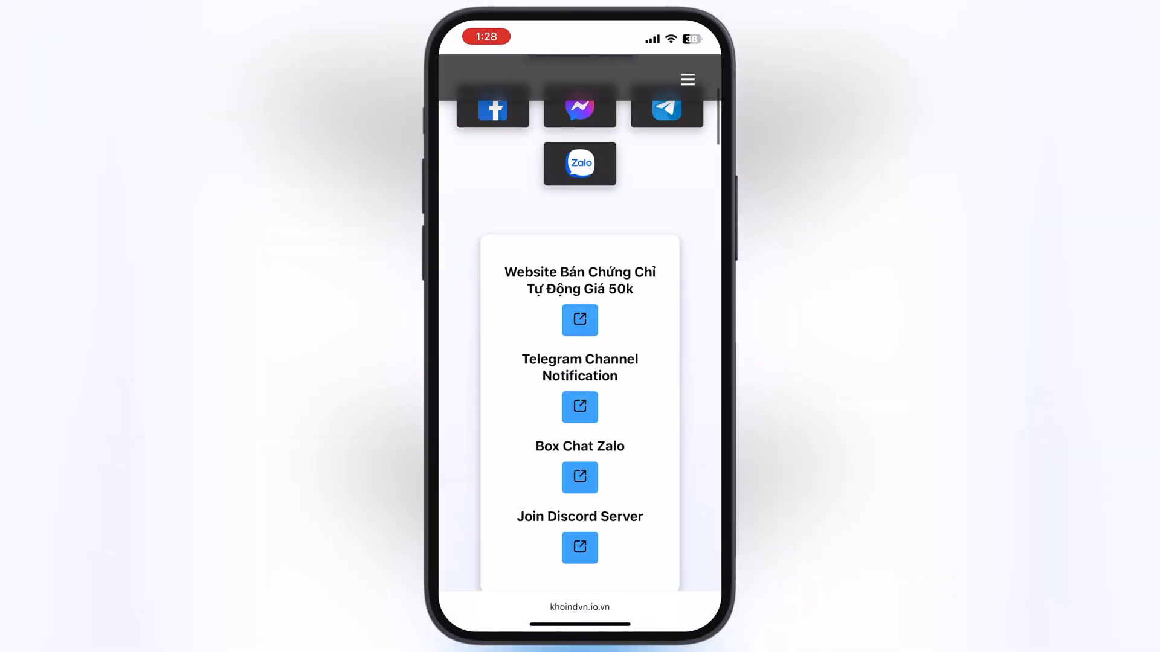
scroll(down, 3)
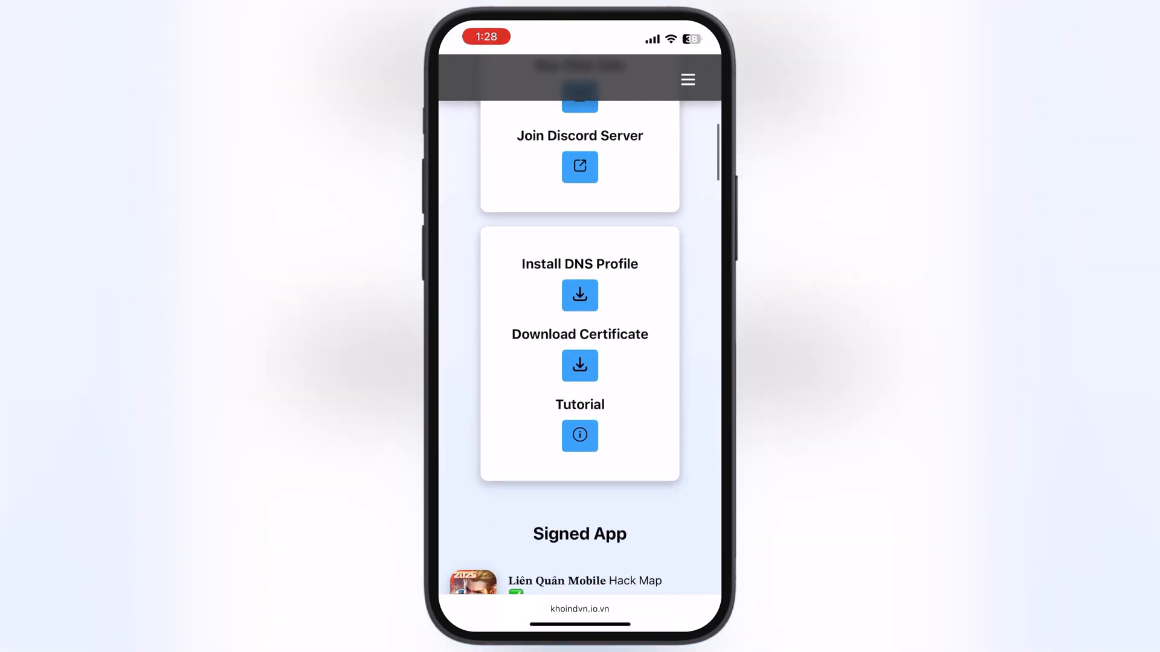
click(579, 295)
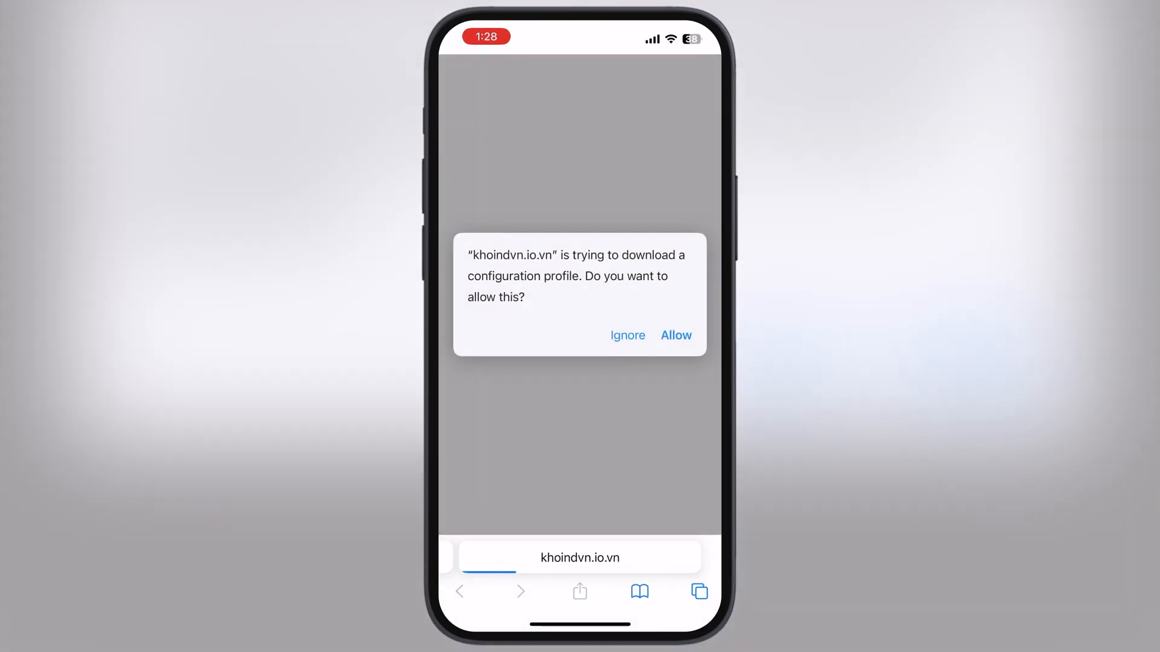
click(676, 335)
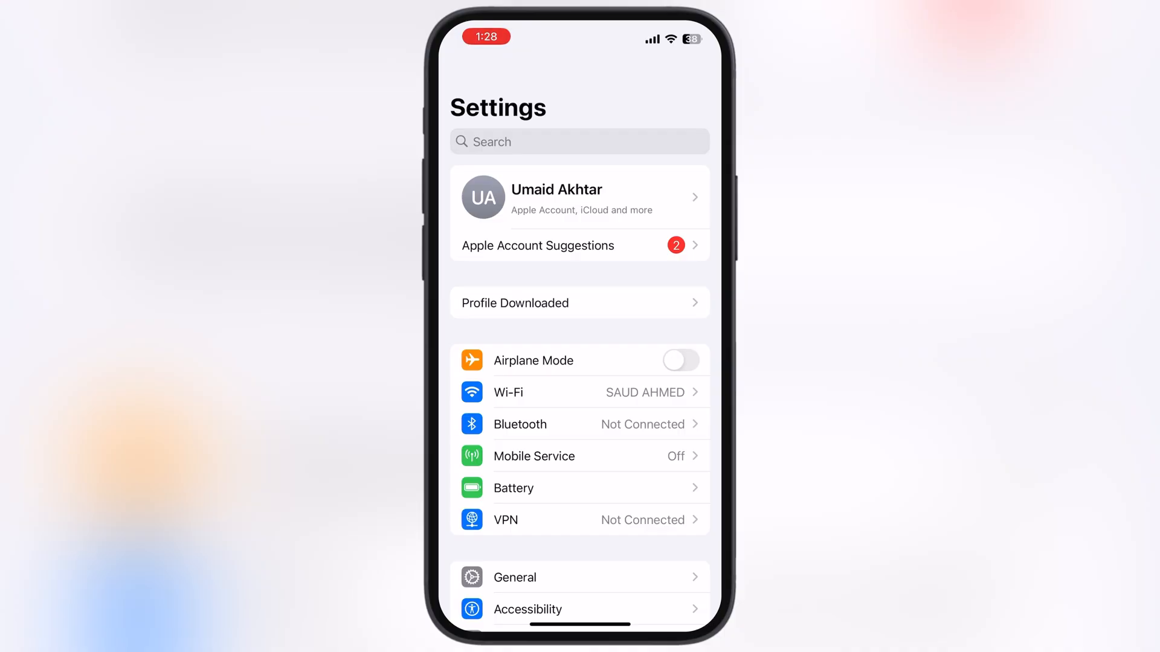
Step: Install the khoindvn DNS profile from General > VPN & Device Management, accepting the warning
click(514, 578)
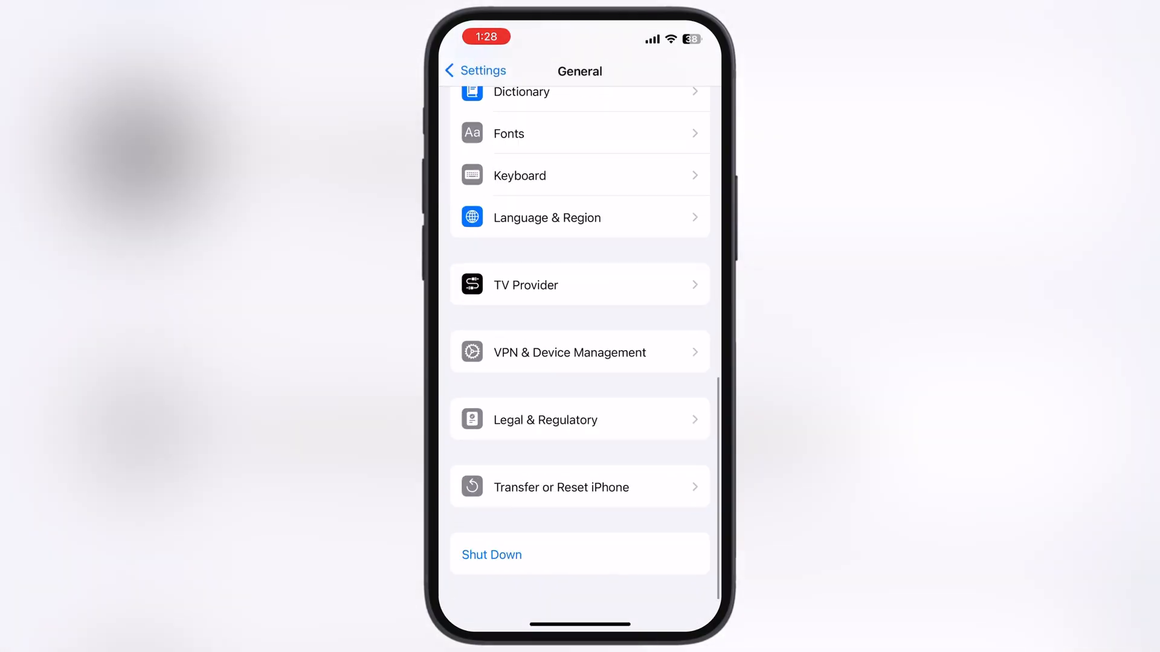
click(579, 352)
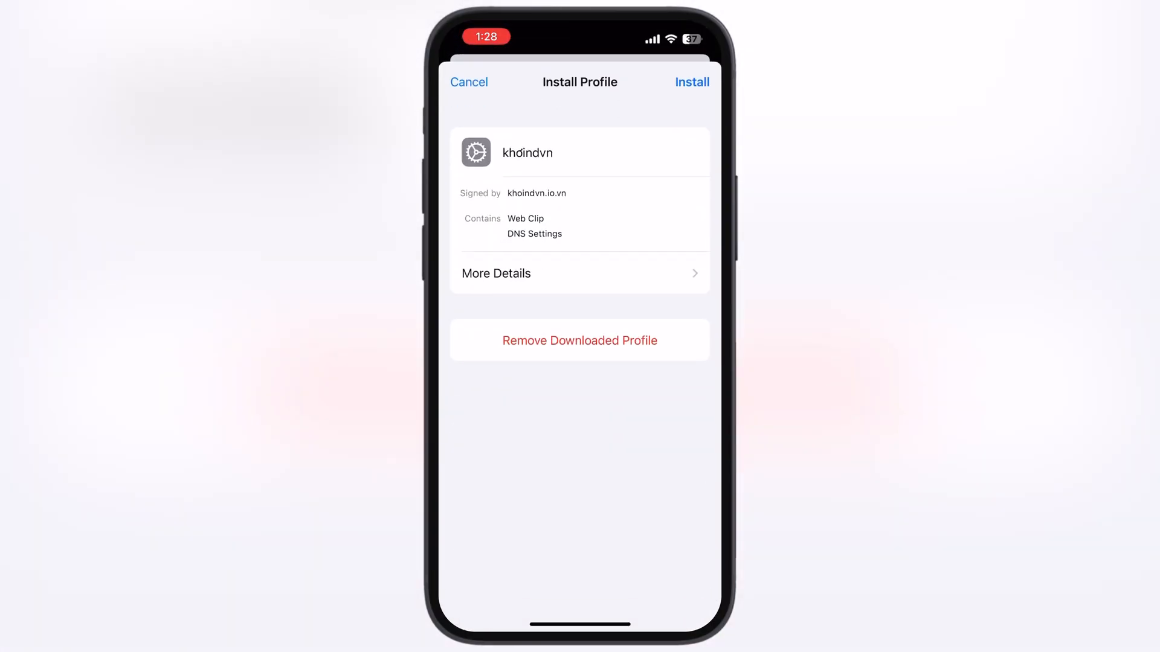
click(693, 82)
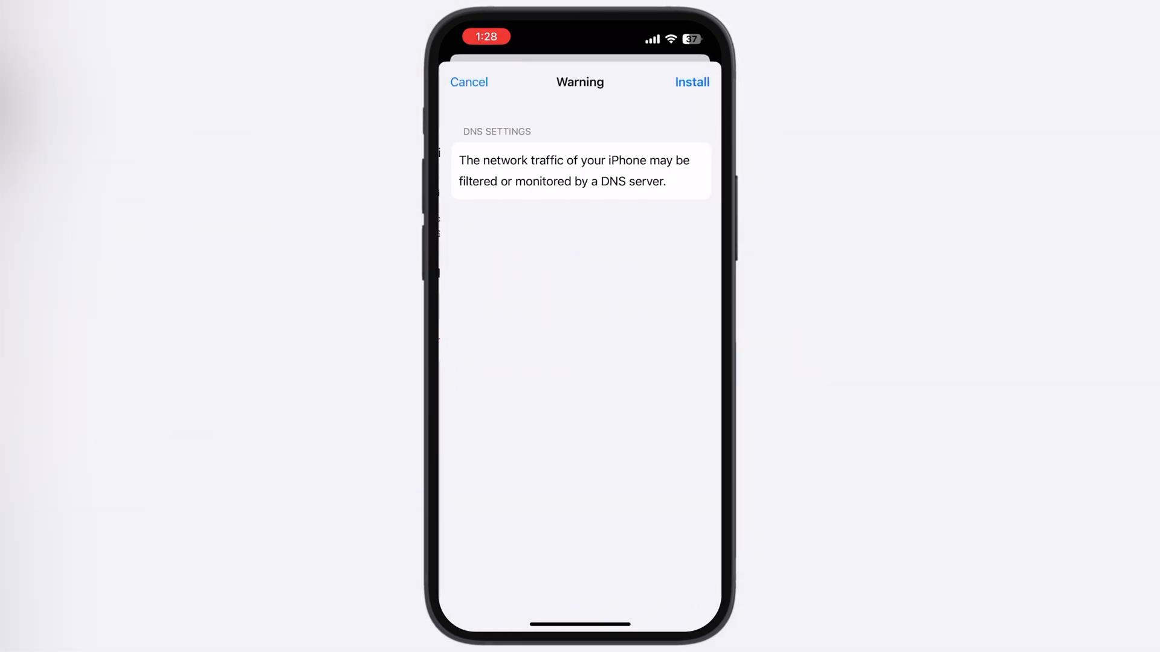
click(692, 81)
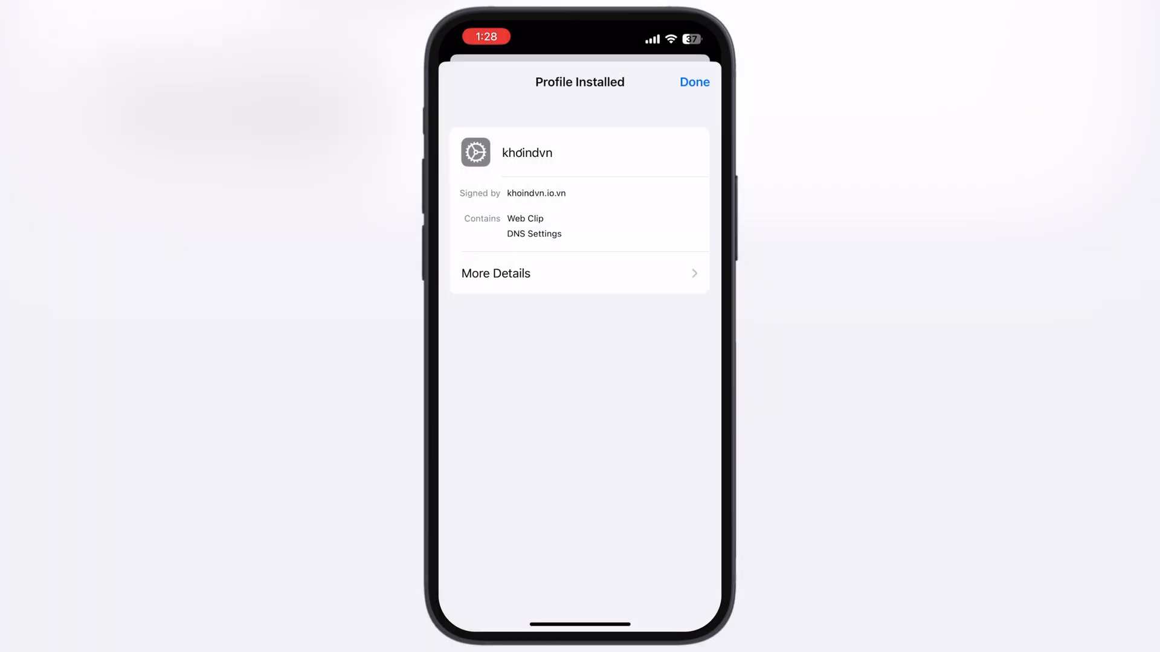
click(694, 82)
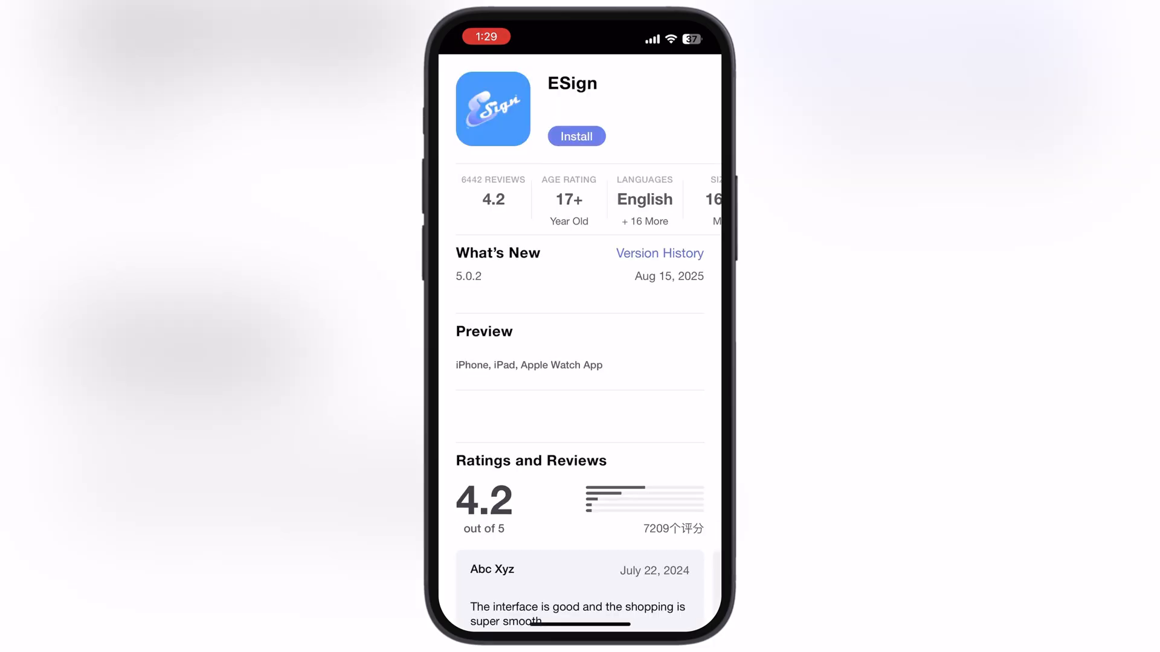
Step: Tap Install on the ESign listing in the khoindvn web clip store
click(576, 136)
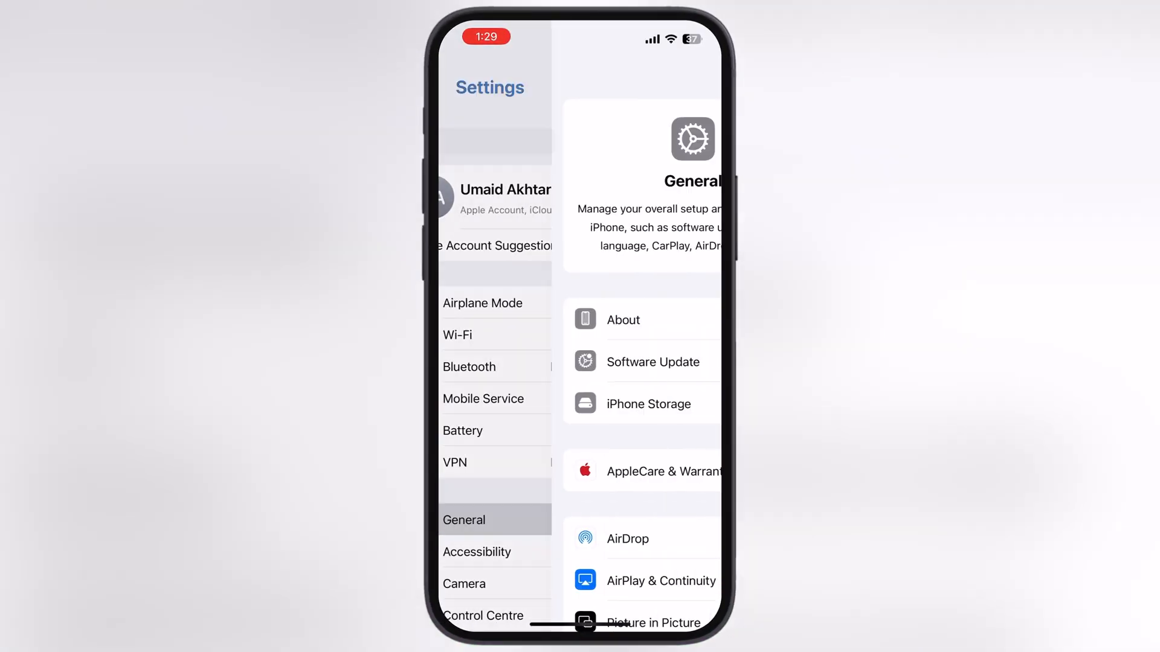
Step: Trust GLOBAL TAKEOFF, INC with Allow & Restart, then accept ESign's disclaimer and agreement
click(464, 520)
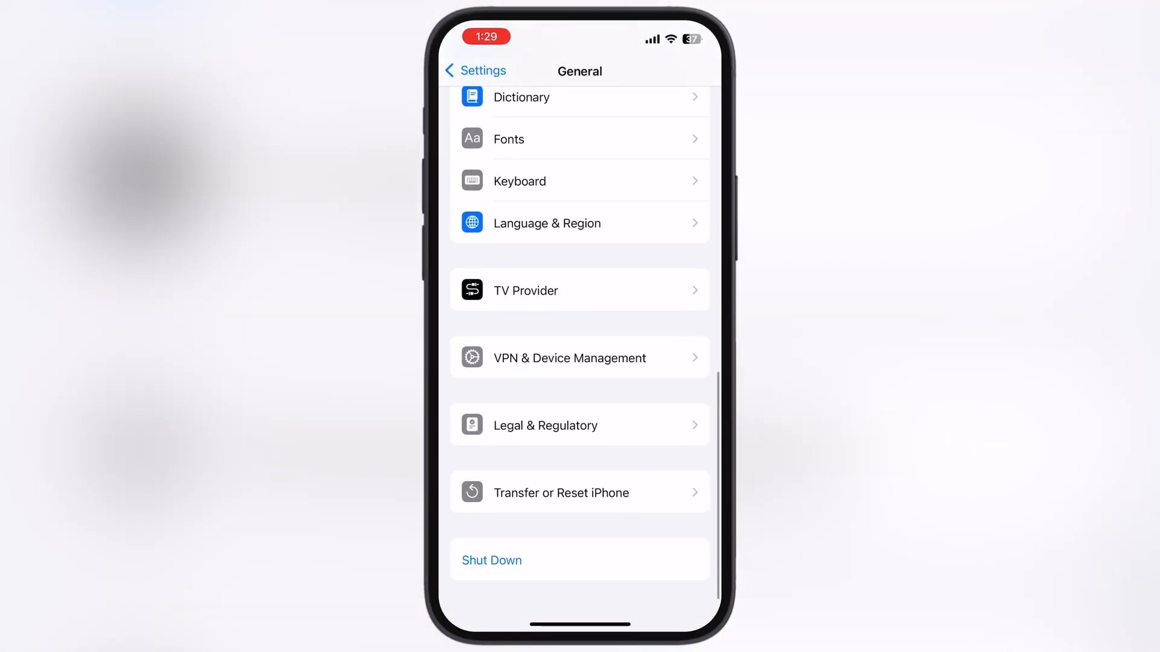
click(580, 357)
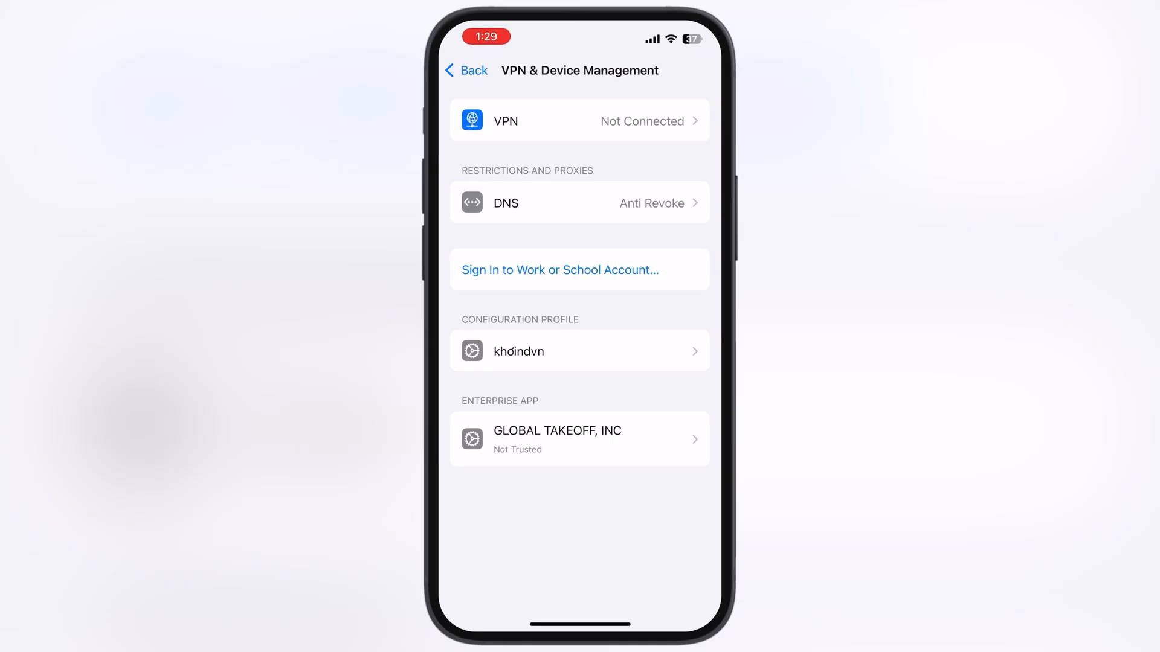
click(579, 438)
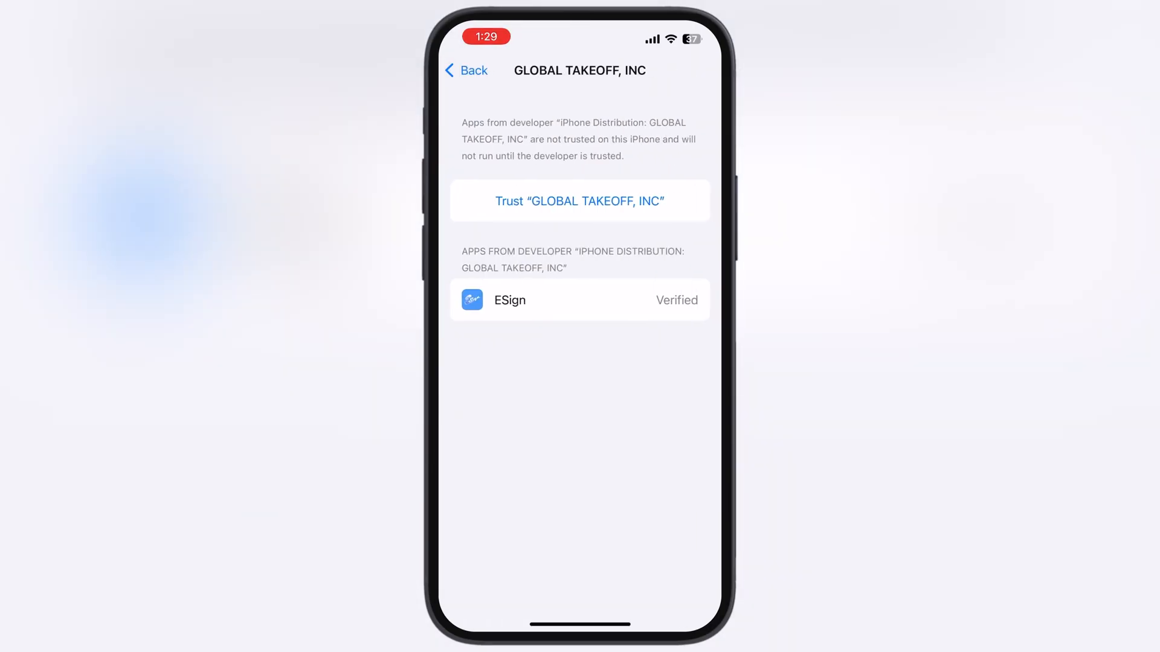
click(579, 200)
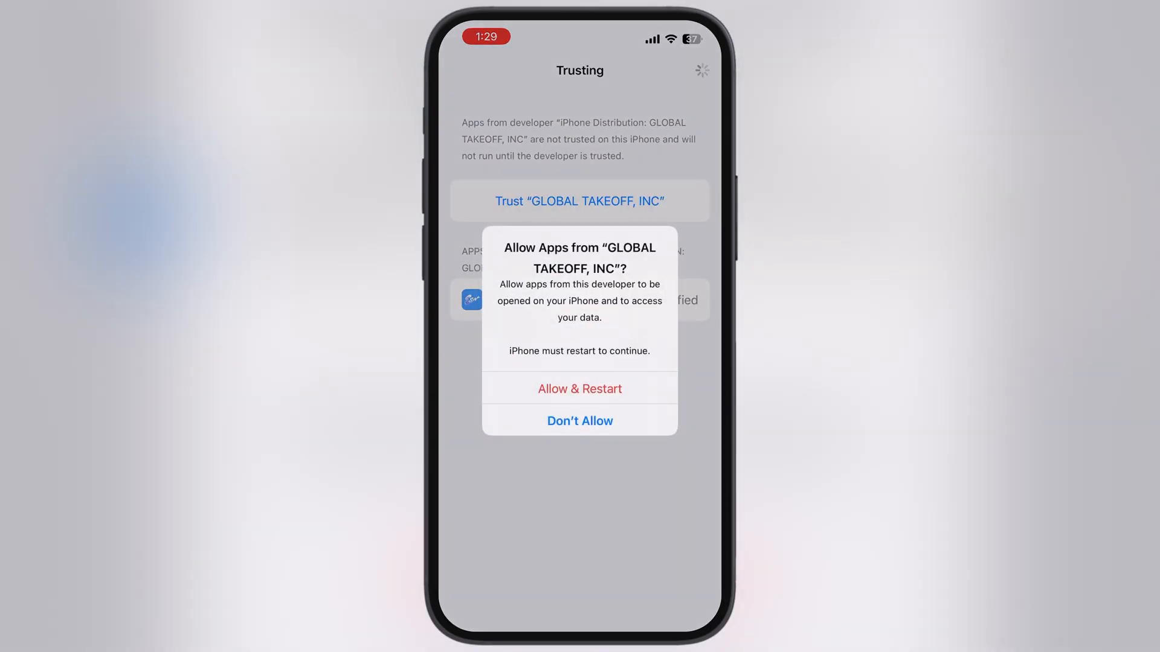
click(579, 388)
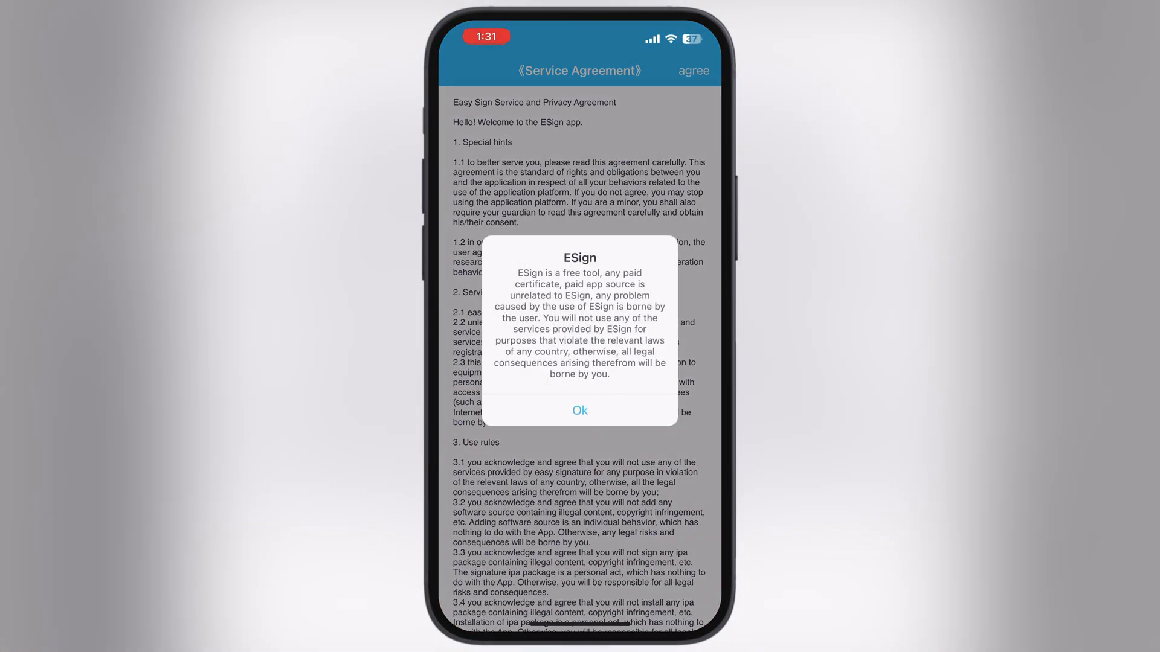
click(580, 410)
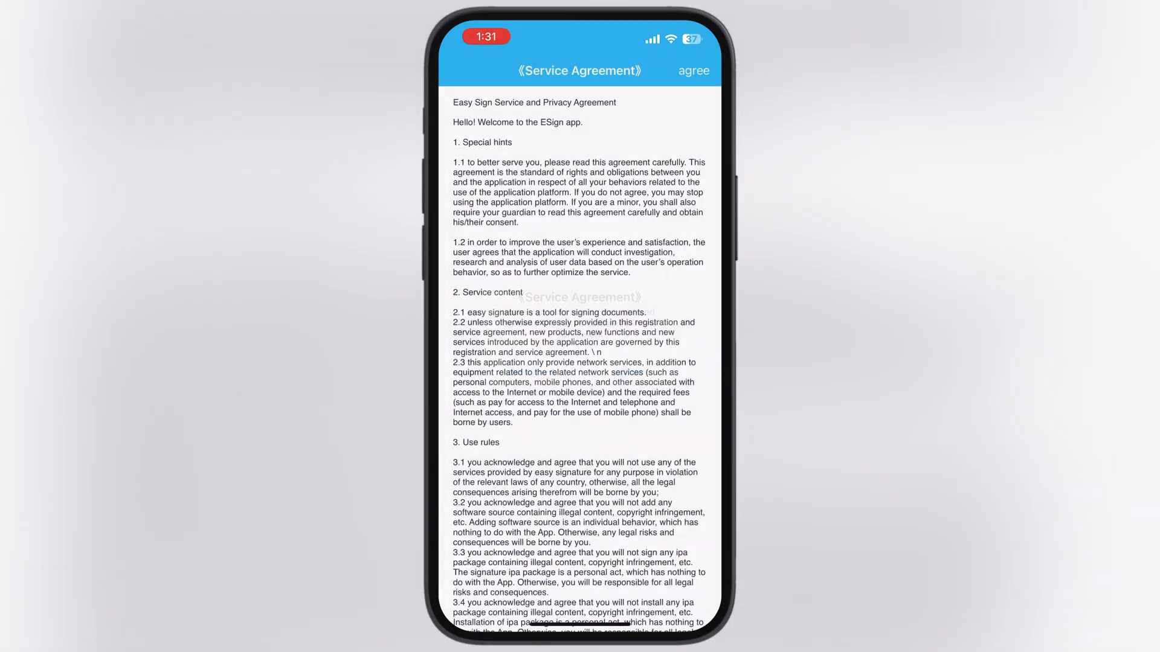
click(694, 70)
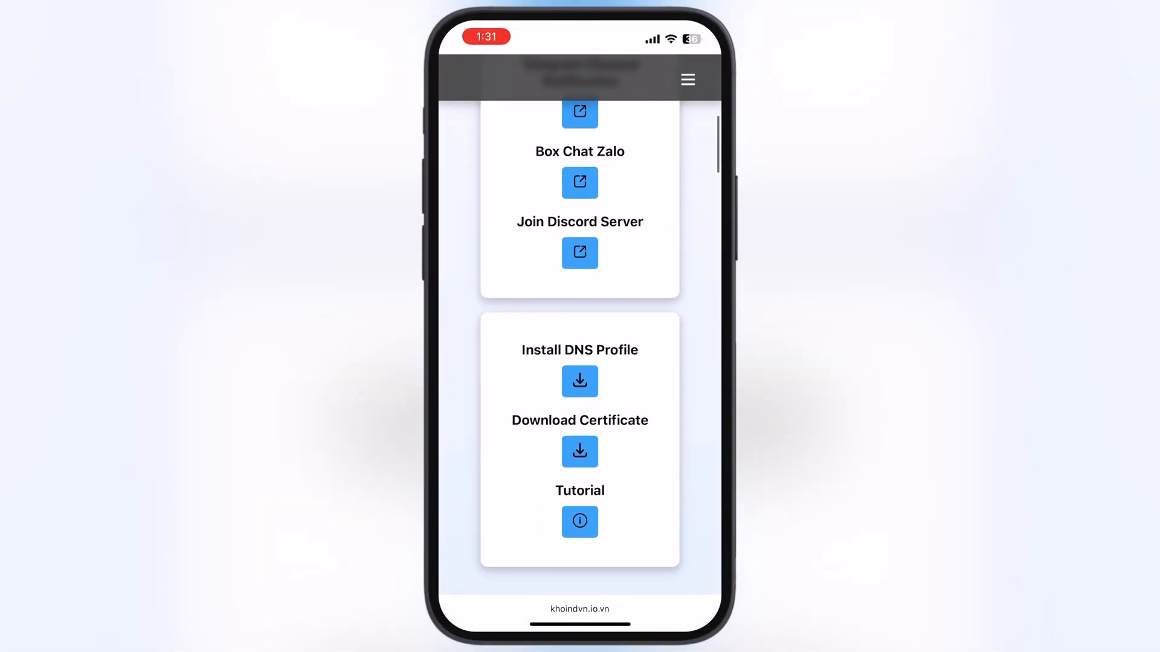
Step: Download Certs-Khoindvn.zip from the Download Certificate section and confirm the prompt
scroll(down, 3)
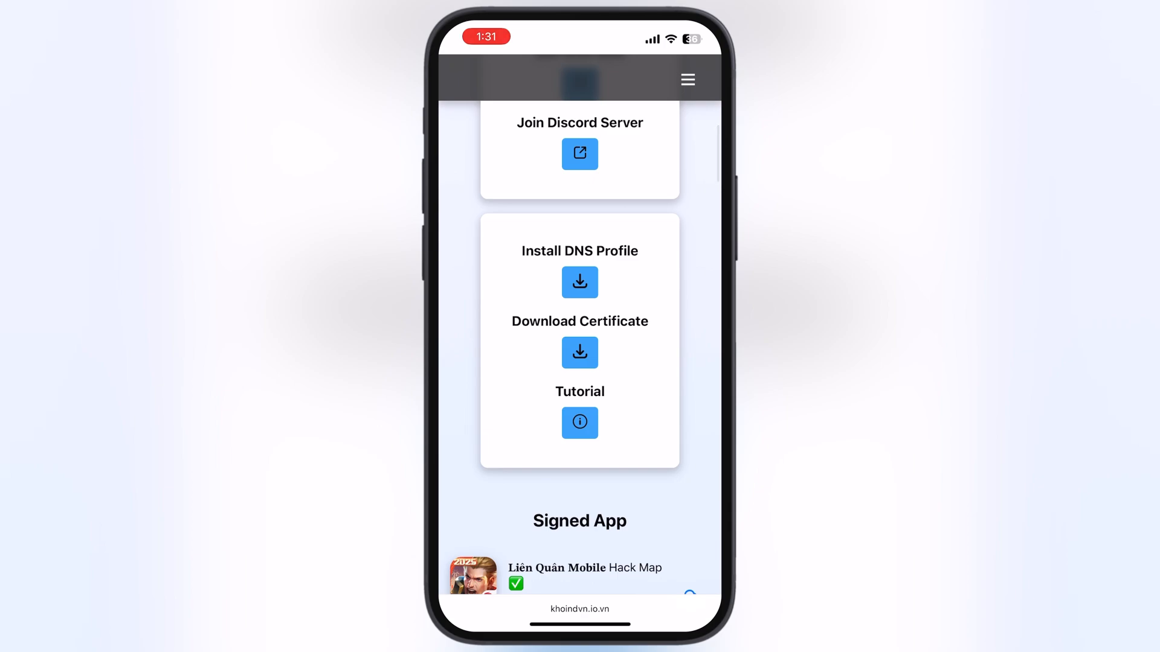
click(579, 353)
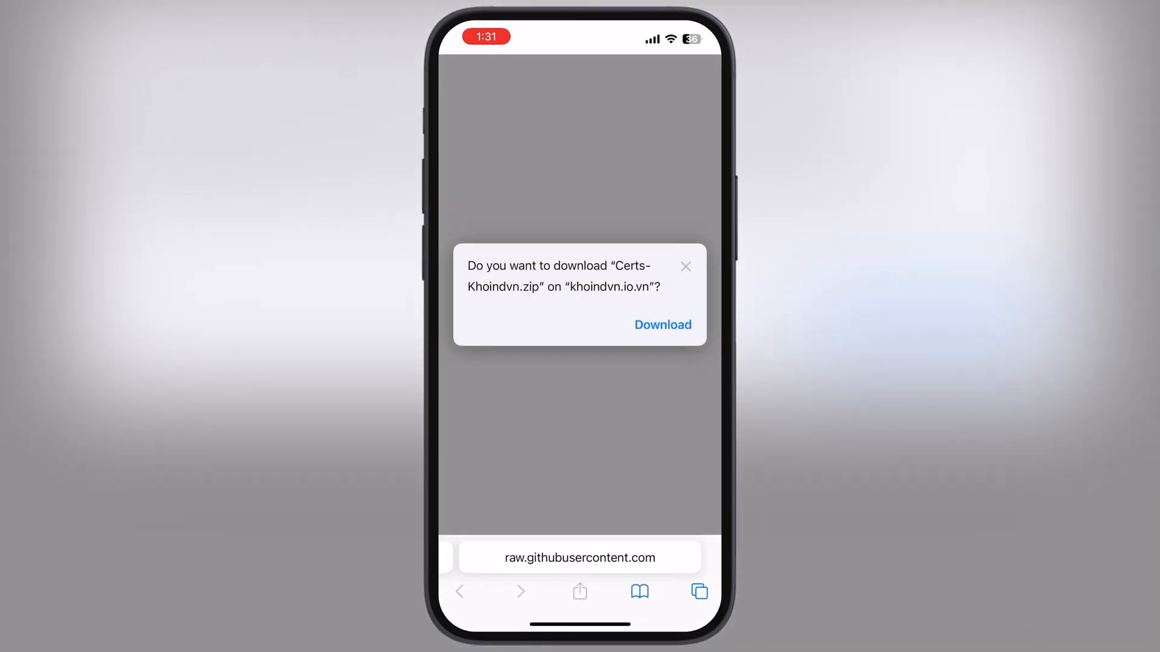
click(662, 325)
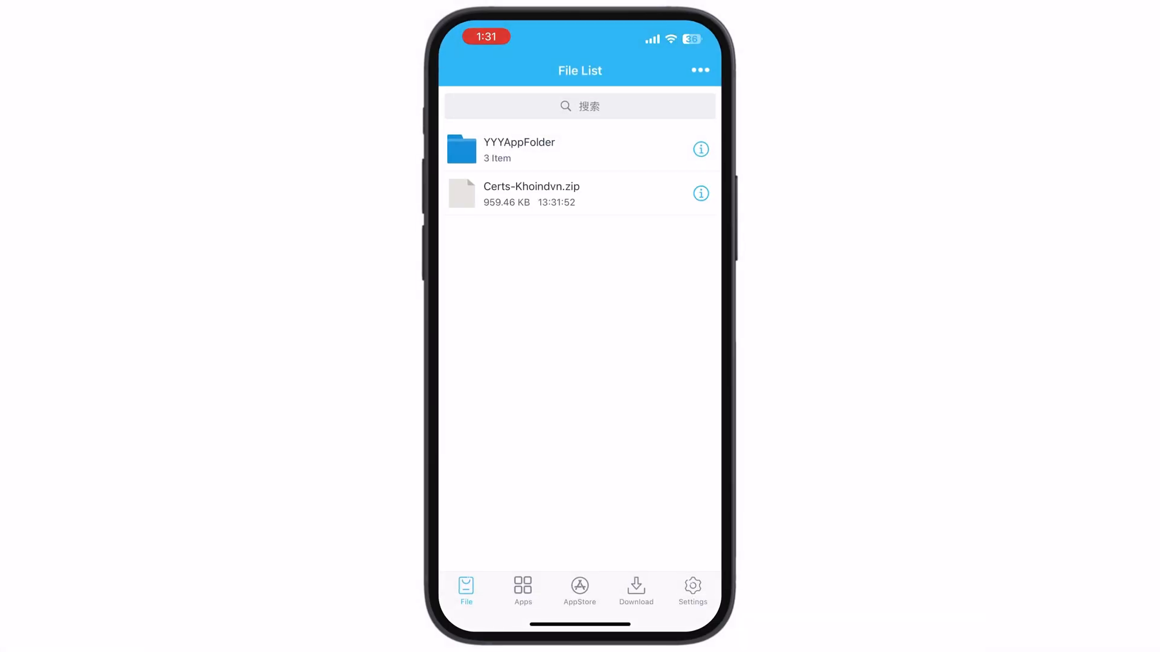
Step: Unzip Certs-Khoindvn.zip from its action menu in ESign's File tab
click(532, 193)
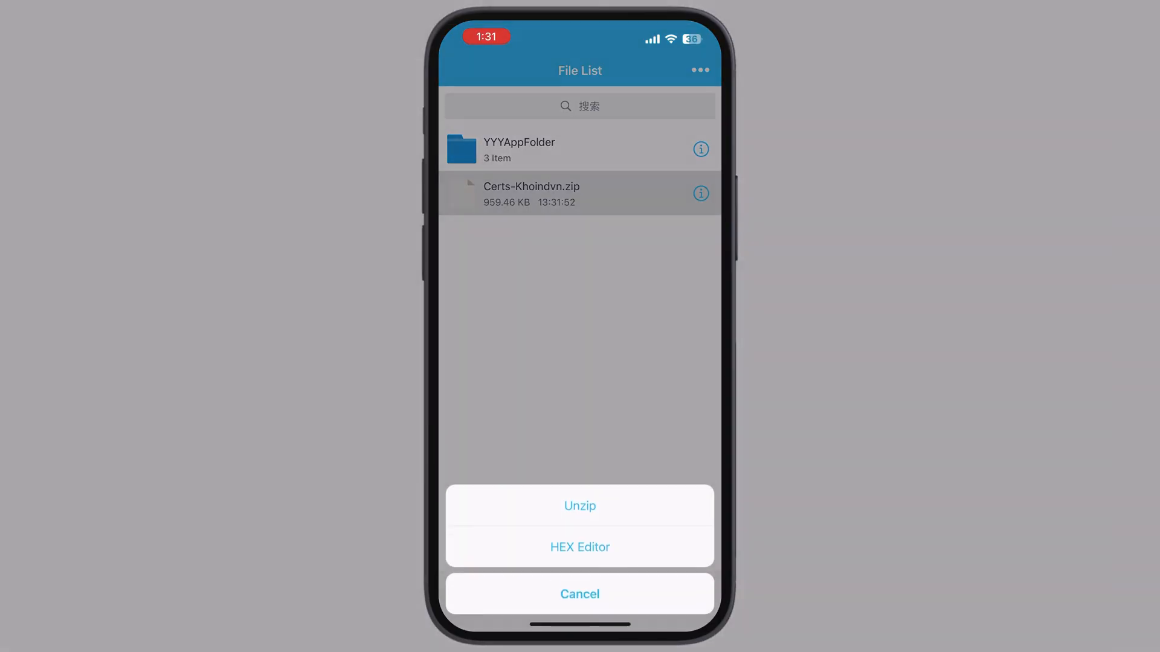
click(580, 506)
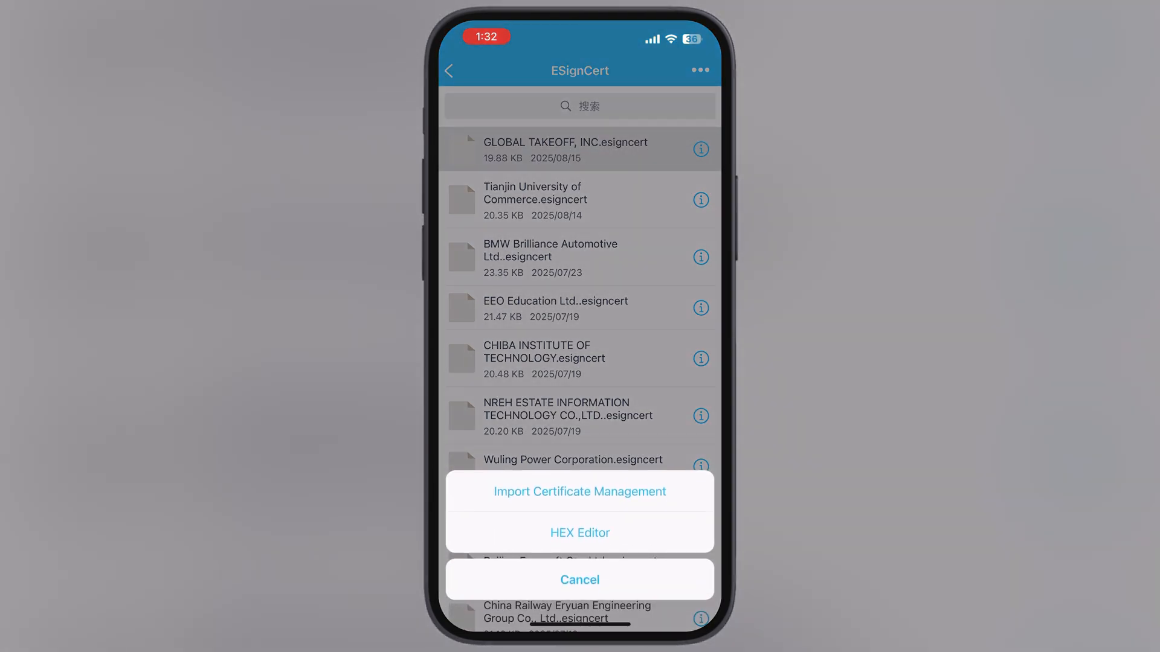
Step: Import GLOBAL TAKEOFF, INC.esigncert into Certificate Management and go back to the file list
click(579, 492)
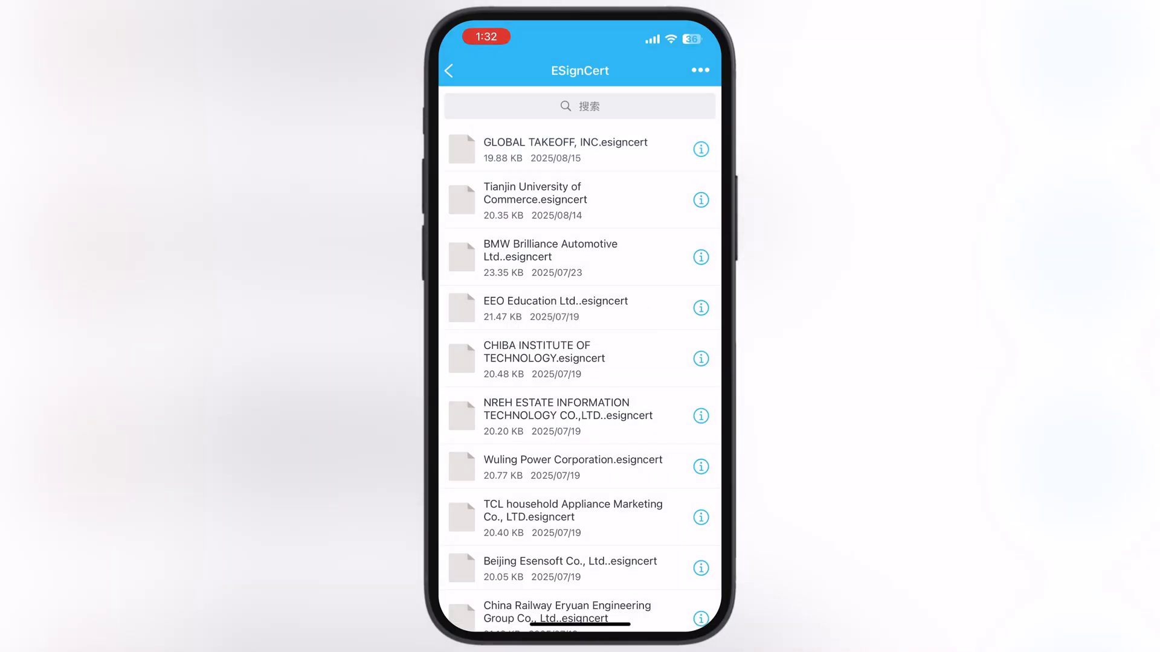
click(450, 71)
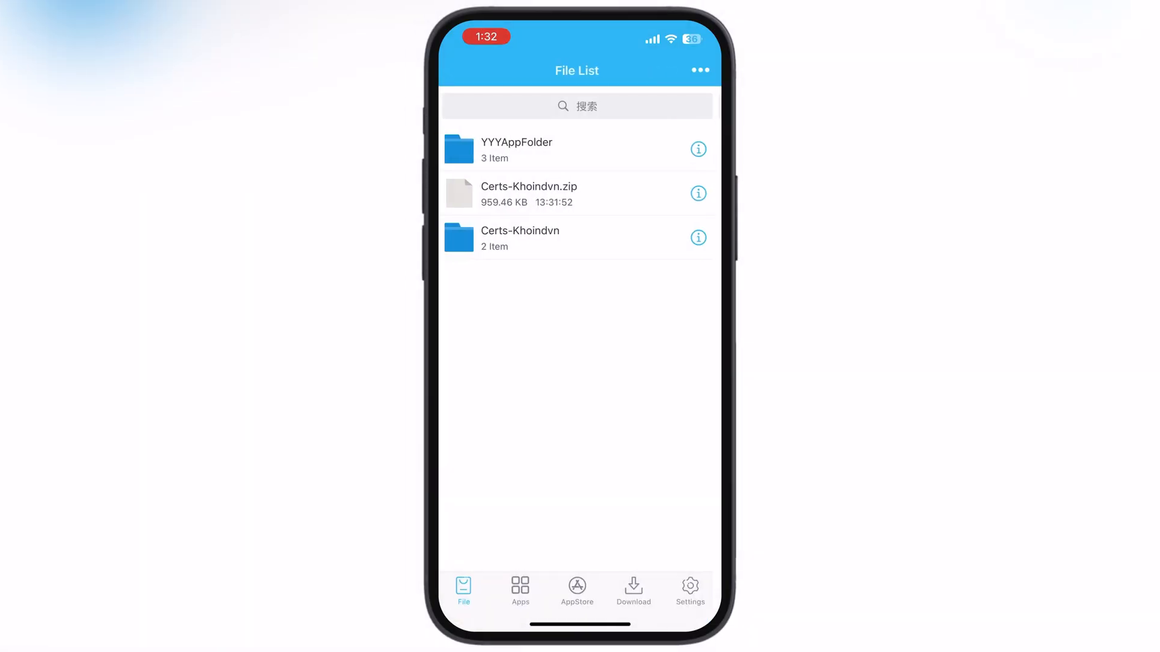